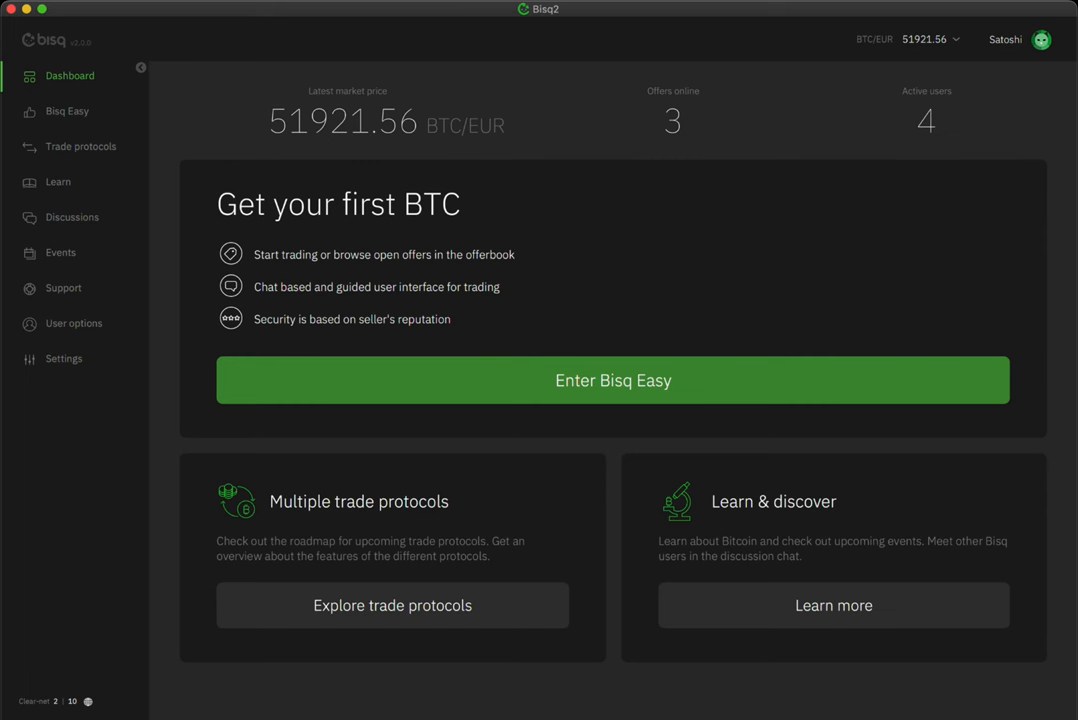
Enter Bisq Easy from the dashboard to reach its getting-started page.
{"action": "left_click", "coordinate": [612, 380]}
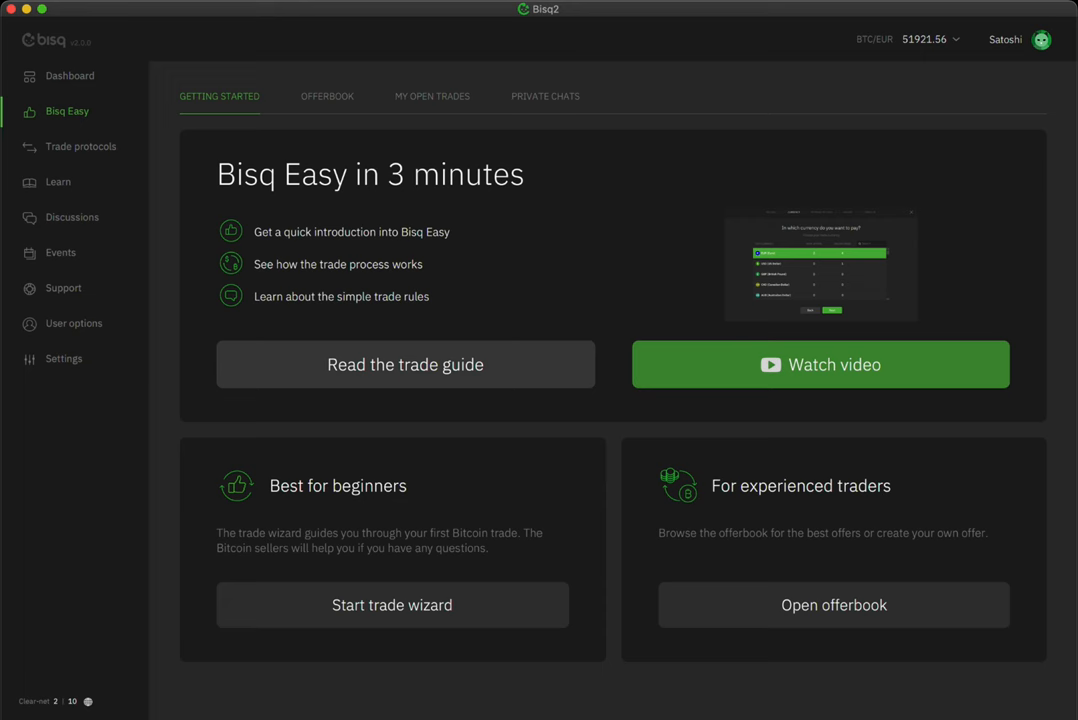
Run the trade wizard choosing Buy Bitcoin, EUR, SEPA and an amount of 150.00 EUR.
{"action": "left_click", "coordinate": [392, 604]}
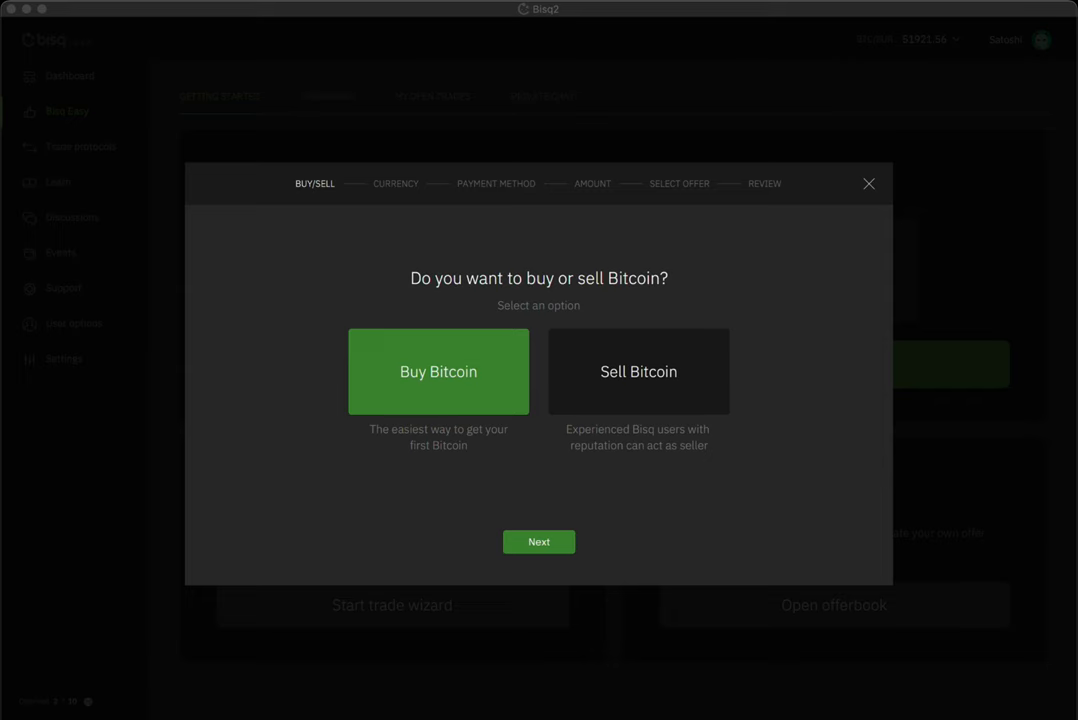
{"action": "left_click", "coordinate": [538, 540]}
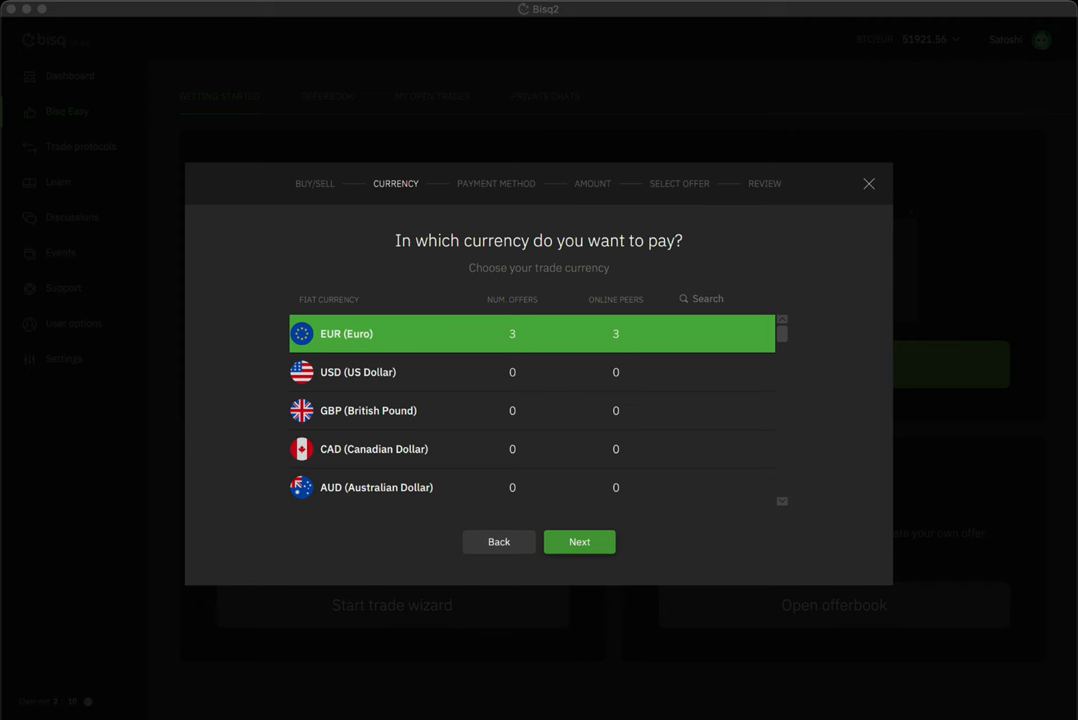
{"action": "left_click", "coordinate": [580, 540]}
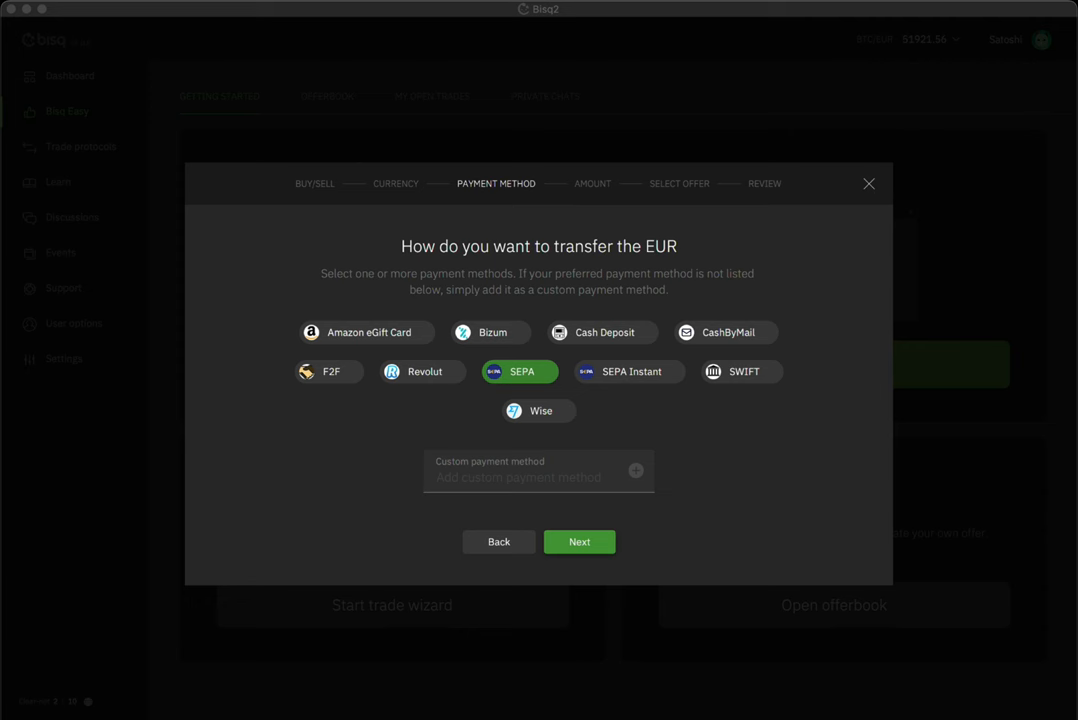
{"action": "left_click", "coordinate": [580, 540]}
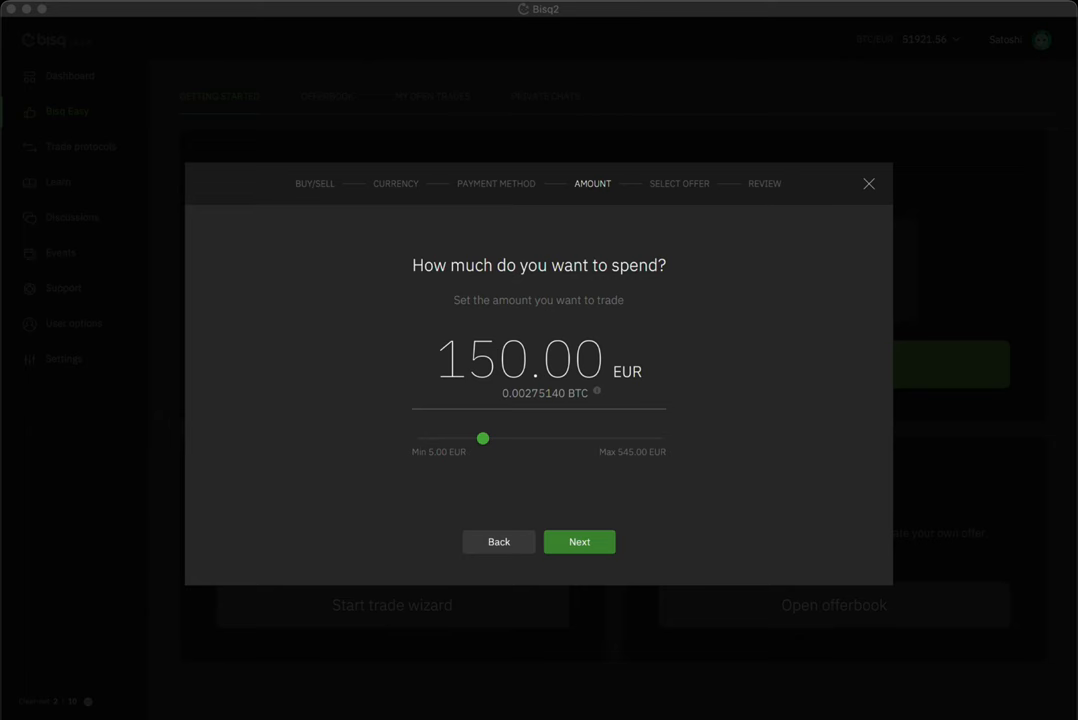
{"action": "left_click", "coordinate": [580, 540]}
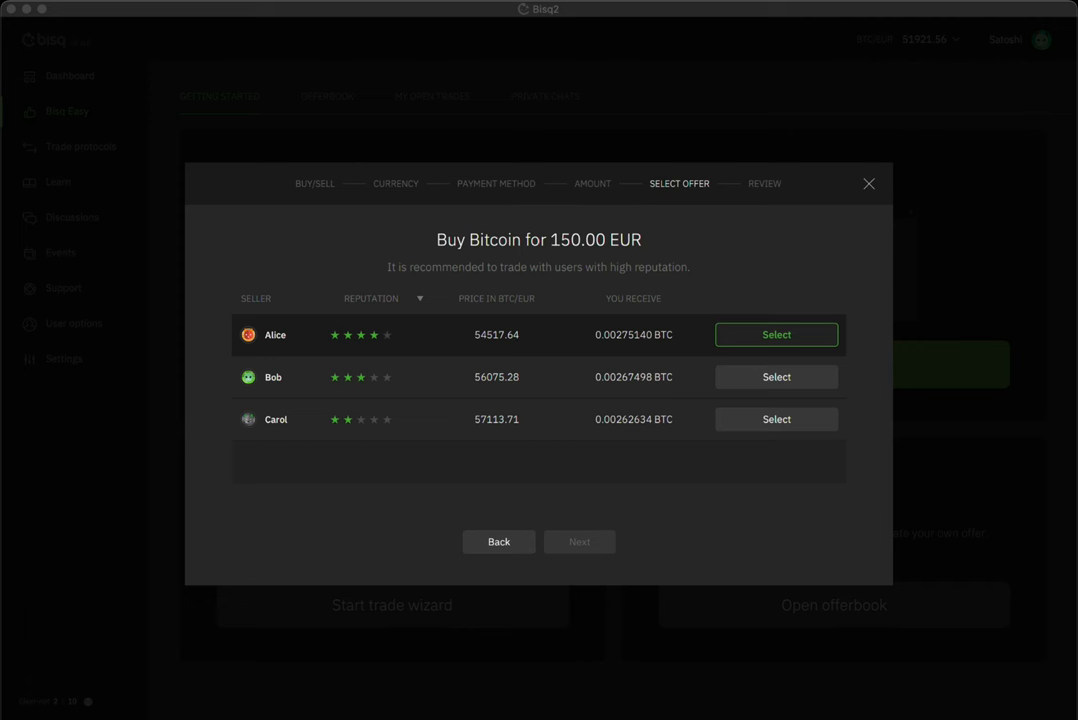
Take Alice's SEPA offer and confirm the 150.00 EUR trade.
{"action": "left_click", "coordinate": [776, 334]}
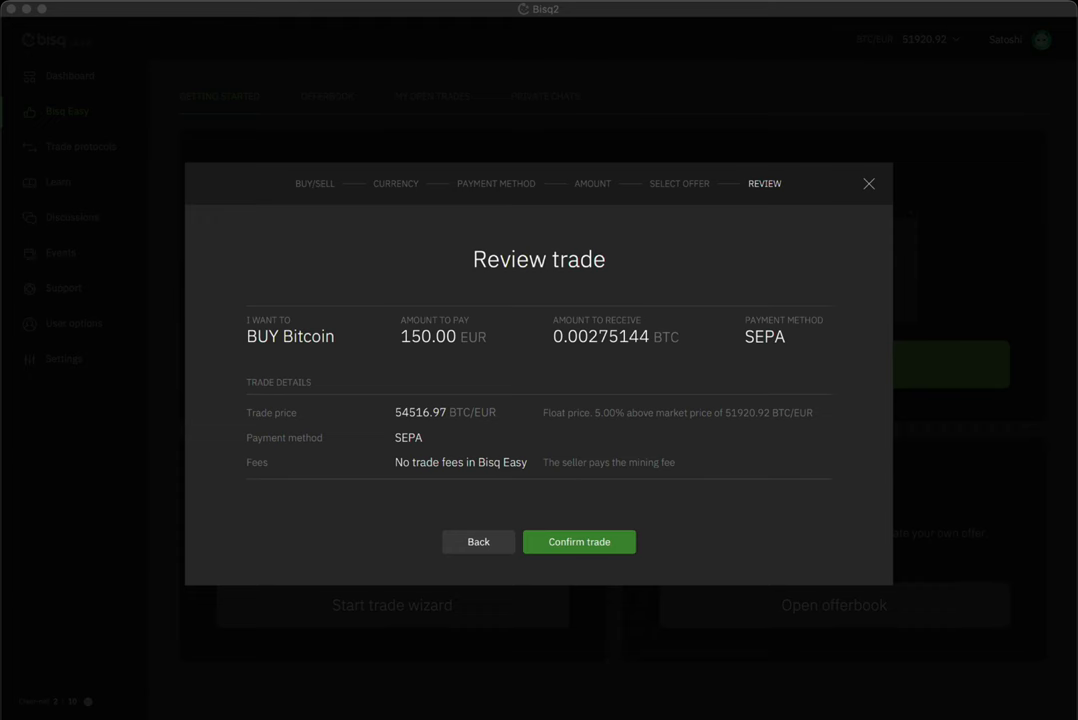
{"action": "left_click", "coordinate": [578, 540]}
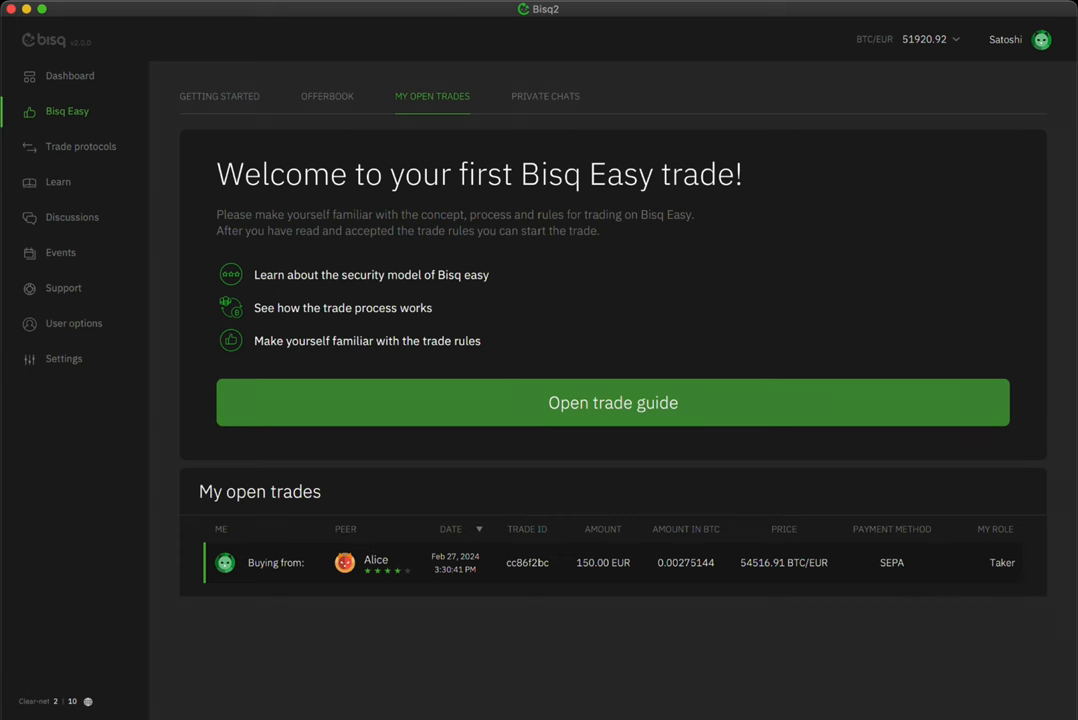
Review the trade guide's rules for the open trade with Alice and close it.
{"action": "left_click", "coordinate": [612, 402]}
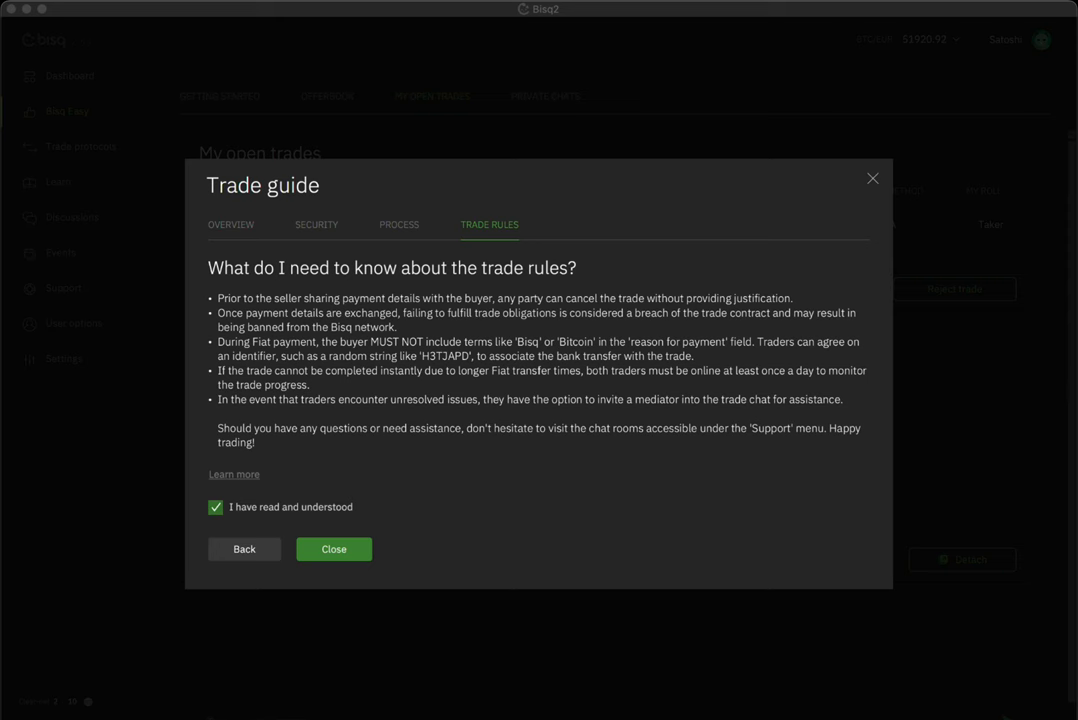
{"action": "left_click", "coordinate": [332, 548]}
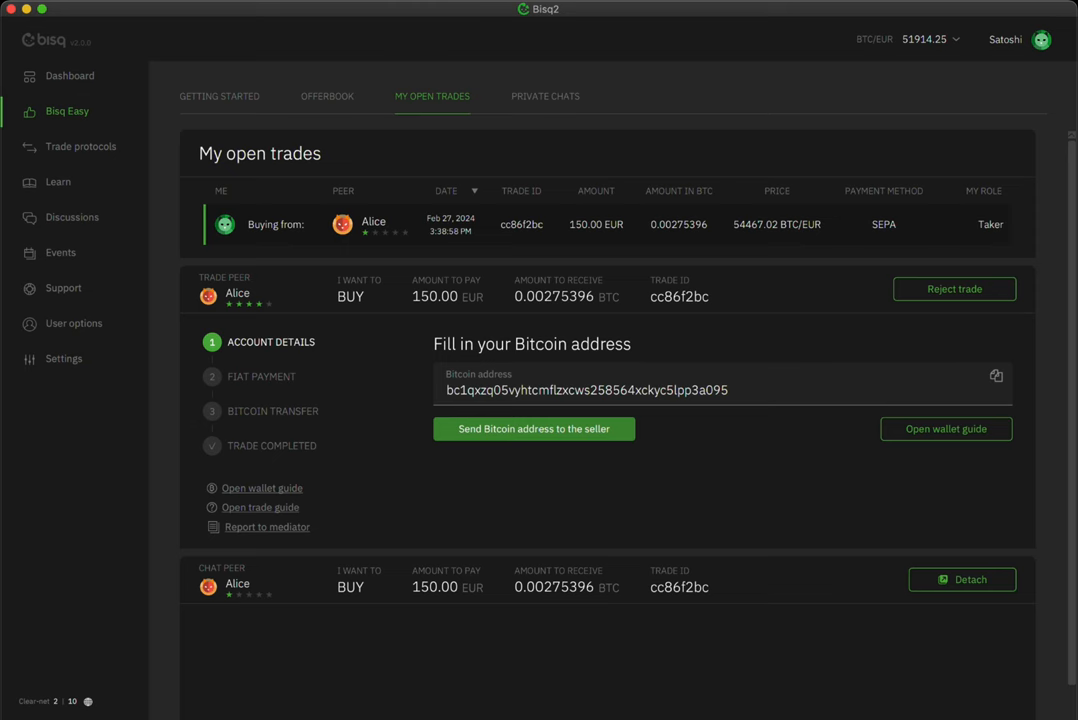
Send the Bitcoin receiving address to Alice and confirm the 150.00 EUR payment was made.
{"action": "left_click", "coordinate": [532, 428]}
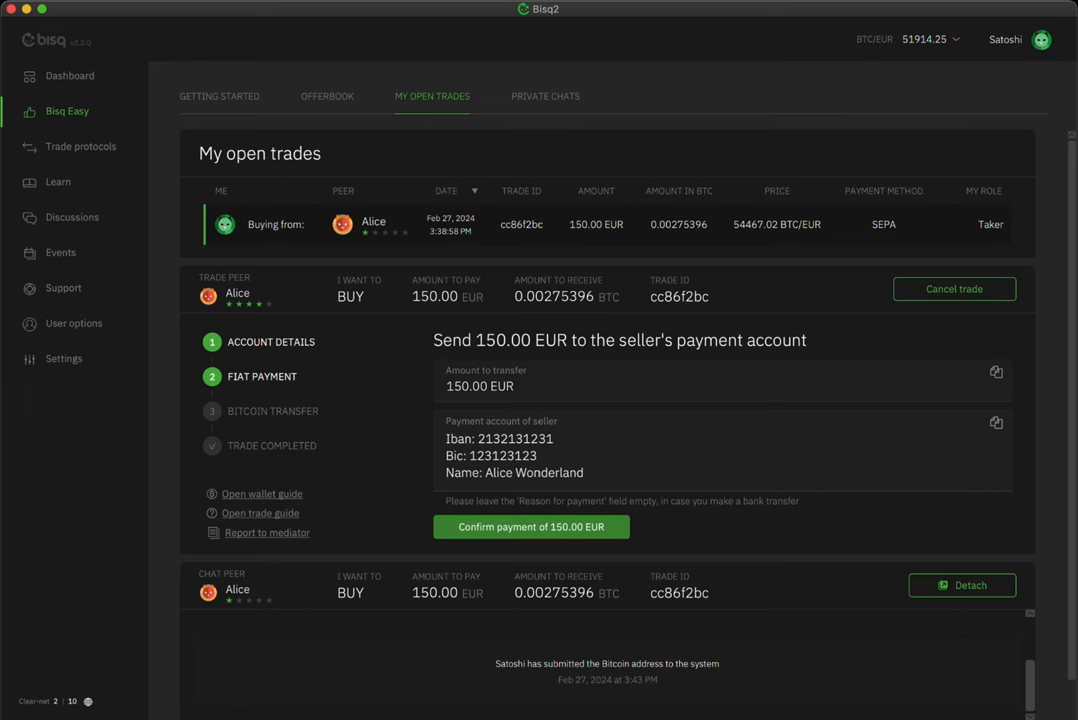
{"action": "left_click", "coordinate": [532, 528]}
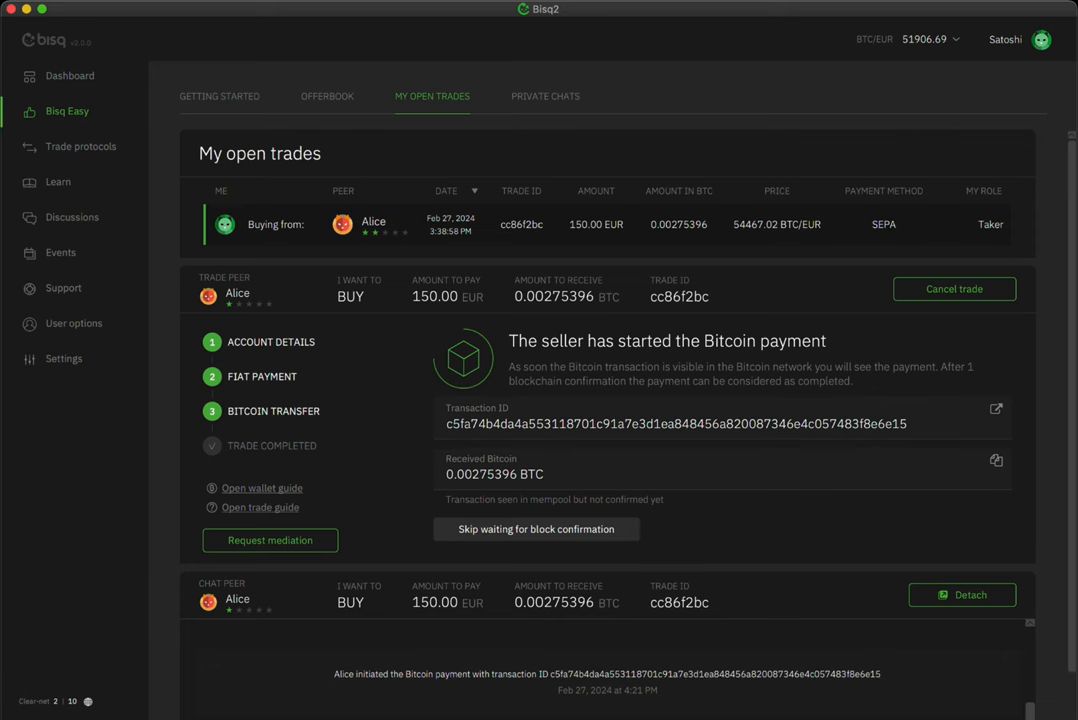
Skip block confirmation to complete the trade, receiving 0.00275396 BTC for 150.00 EUR.
{"action": "left_click", "coordinate": [536, 528]}
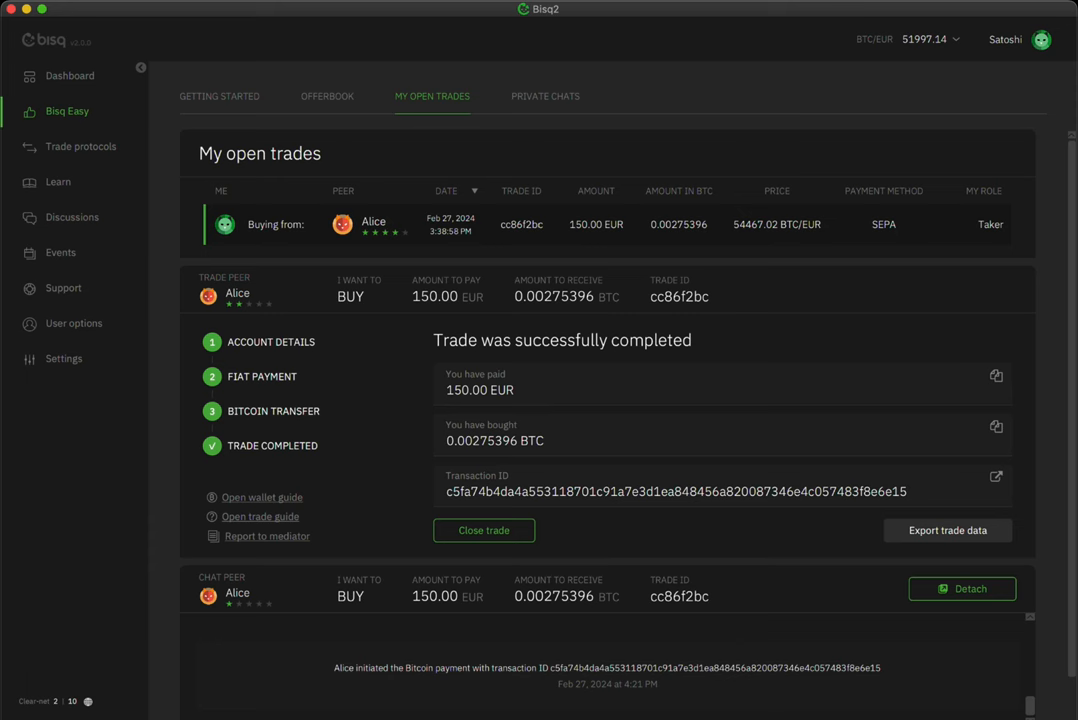